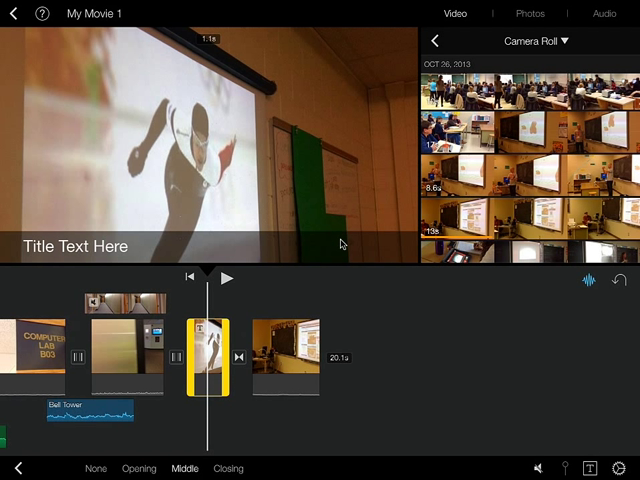
Try end and middle title positions, then set the skater title to Opening.
{"action": "left_click", "coordinate": [228, 468]}
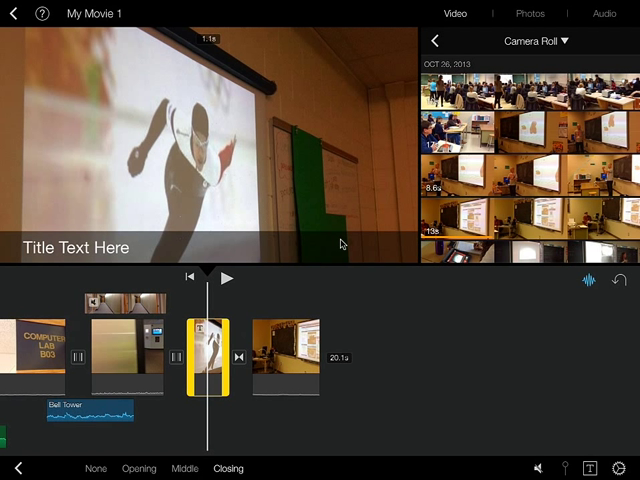
{"action": "left_click", "coordinate": [138, 468]}
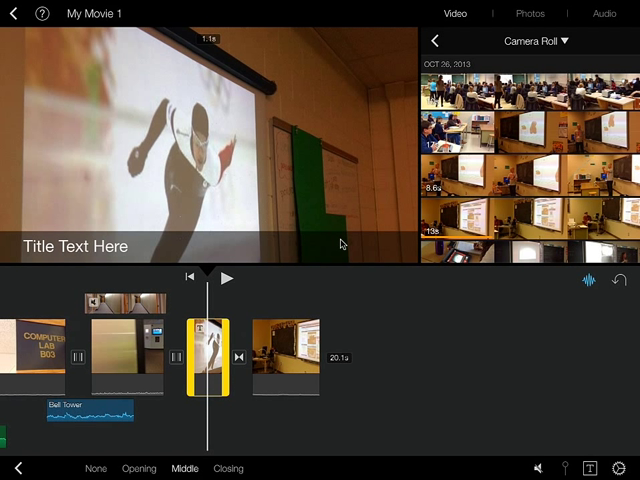
{"action": "left_click", "coordinate": [227, 468]}
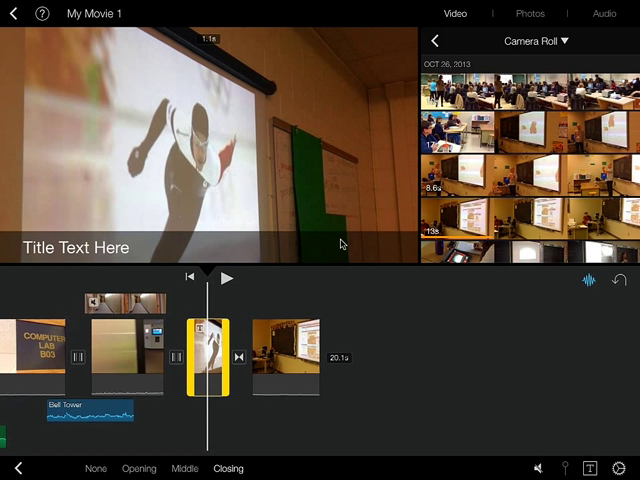
{"action": "left_click", "coordinate": [138, 468]}
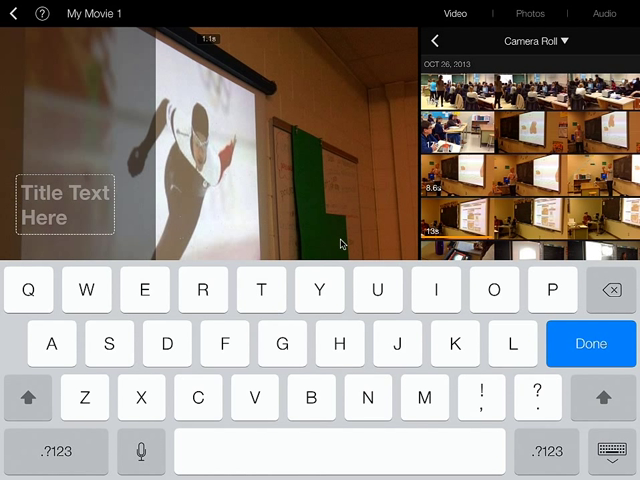
Enter 'Speed Skating' as the skater clip's title and finish editing.
{"action": "type", "text": "Speed Skating"}
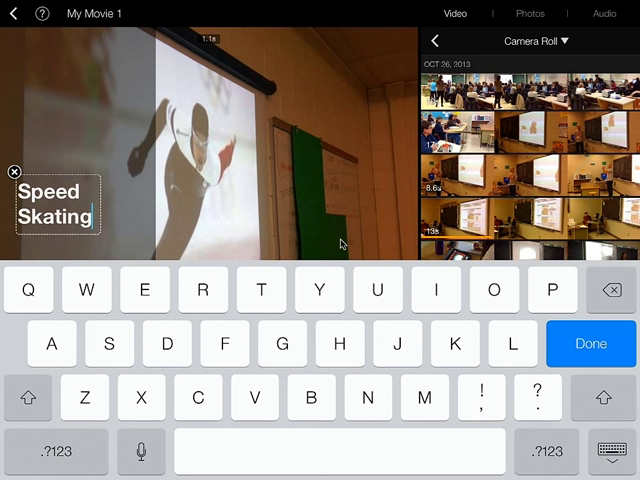
{"action": "left_click", "coordinate": [590, 343]}
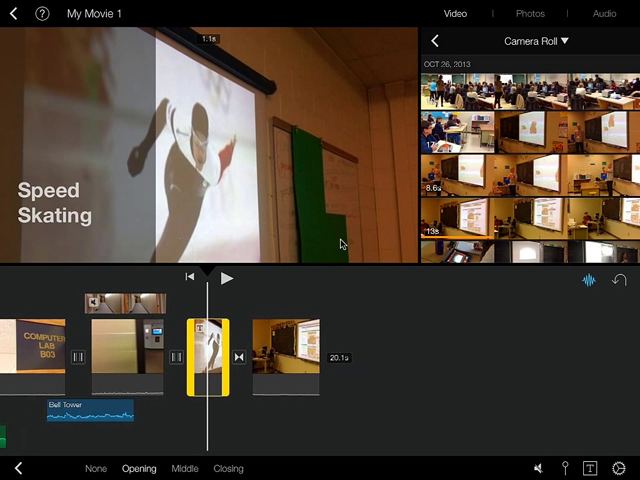
Select the classroom whiteboard clip after the skater clip.
{"action": "left_click", "coordinate": [178, 468]}
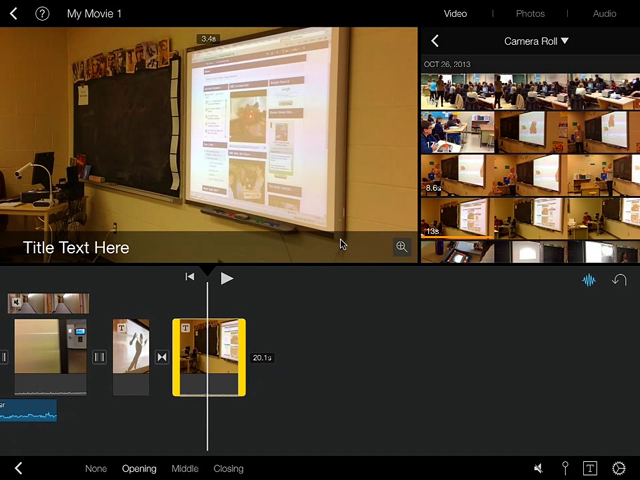
Set the classroom clip's title to None and show the title styles.
{"action": "left_click", "coordinate": [96, 468]}
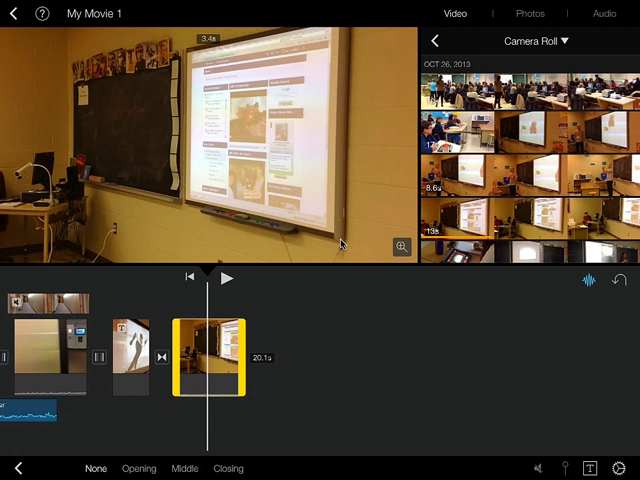
{"action": "left_click", "coordinate": [594, 468]}
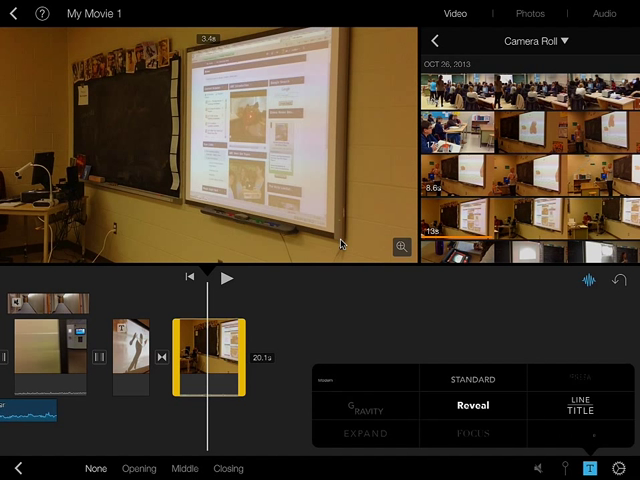
Apply the Line Title style to the classroom clip and edit its lower line.
{"action": "left_click", "coordinate": [580, 376]}
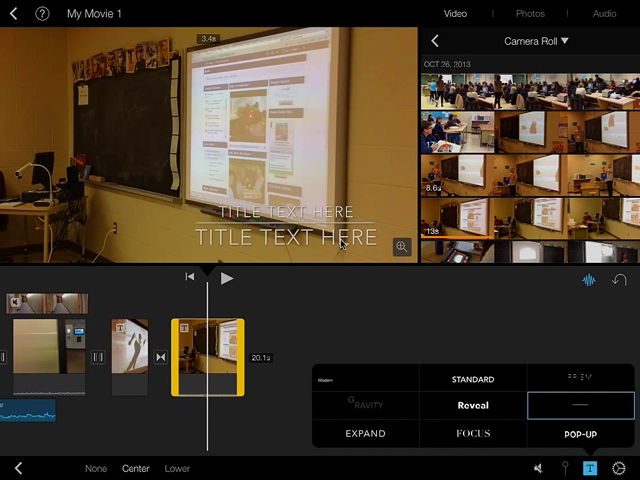
{"action": "left_click", "coordinate": [176, 468]}
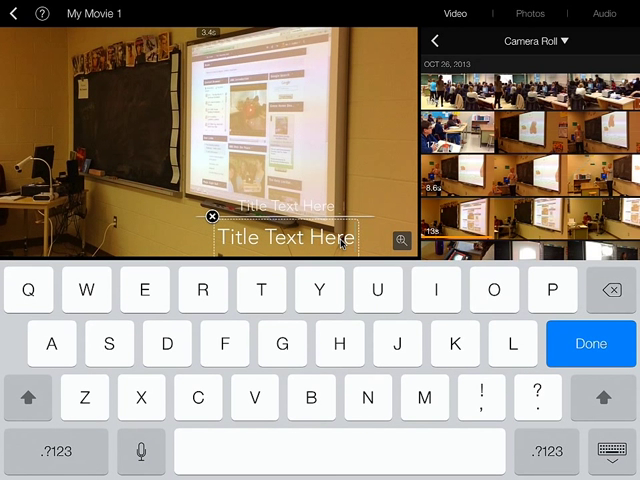
Replace the lower line's placeholder with 'IN THE CLASSROOM'.
{"action": "key", "text": "backspace"}
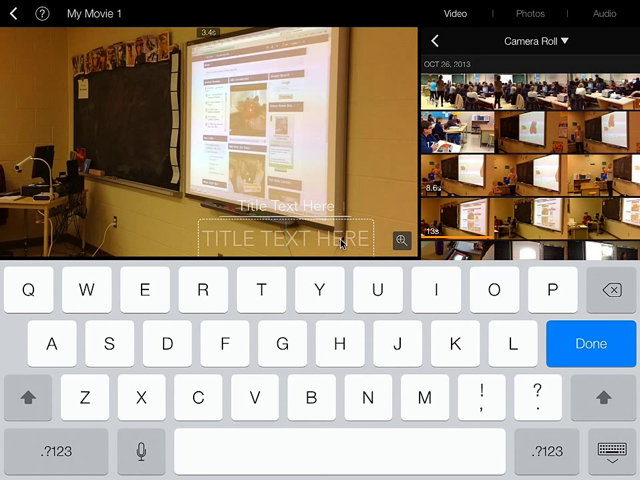
{"action": "type", "text": "IN THE"}
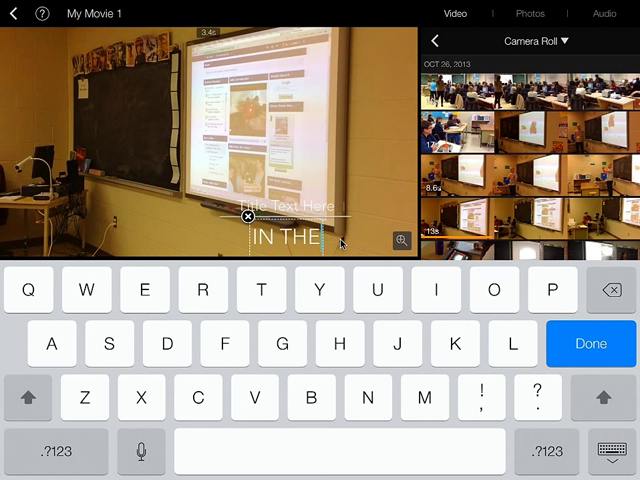
{"action": "type", "text": "CLASSR"}
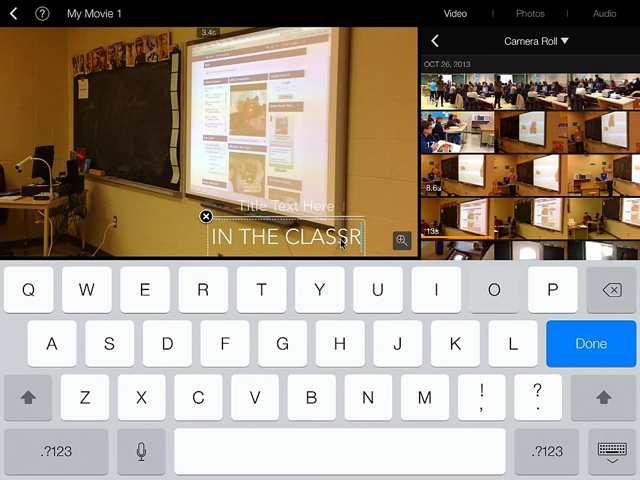
{"action": "type", "text": "OOM"}
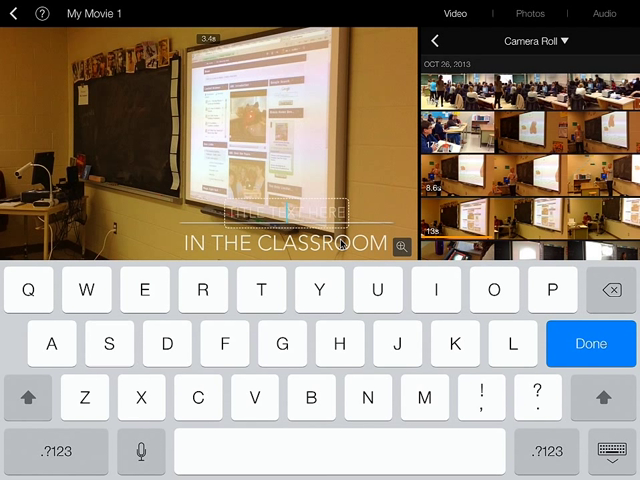
Type 'SMARTBOARD' on the upper title line.
{"action": "type", "text": "SMART"}
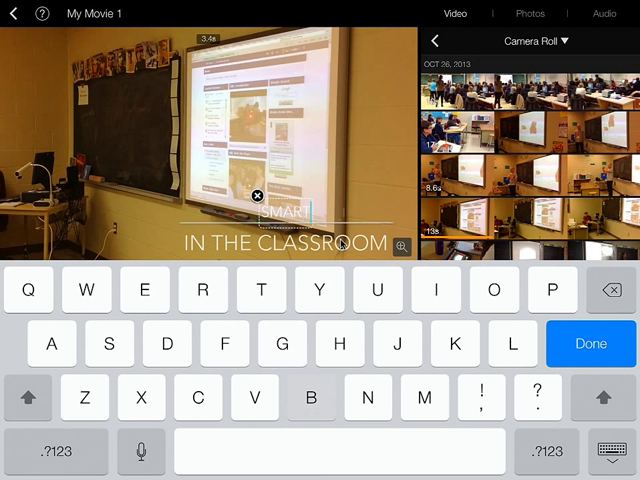
{"action": "type", "text": "BOARD"}
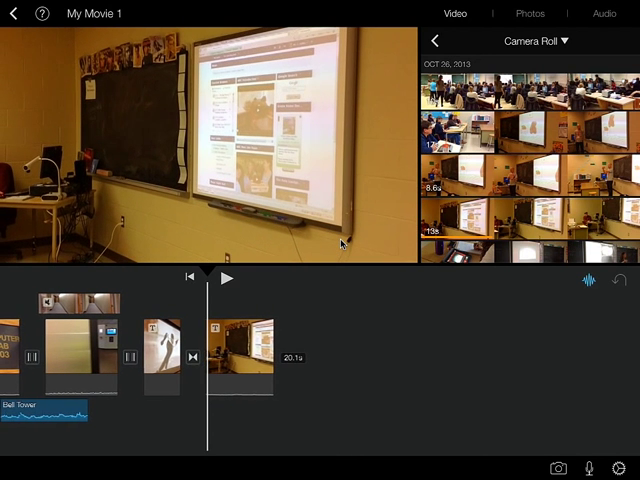
{"action": "left_click", "coordinate": [228, 278]}
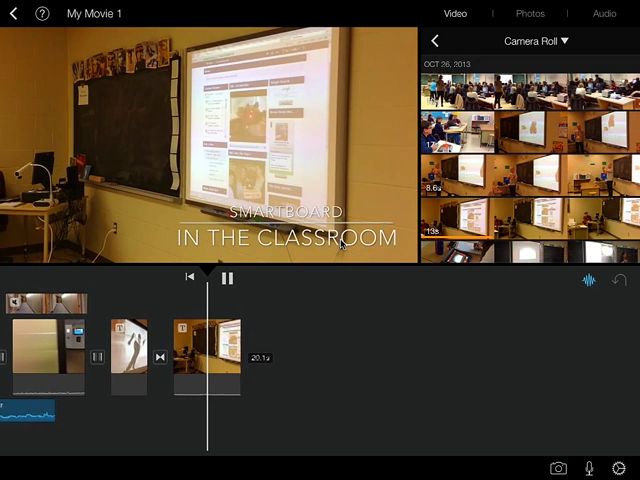
{"action": "left_click", "coordinate": [226, 277]}
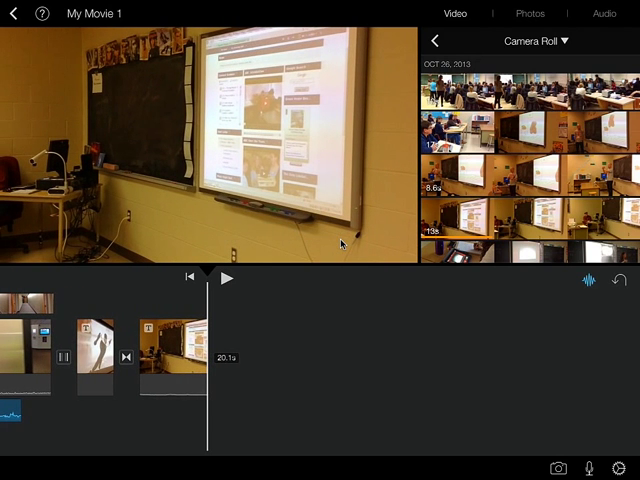